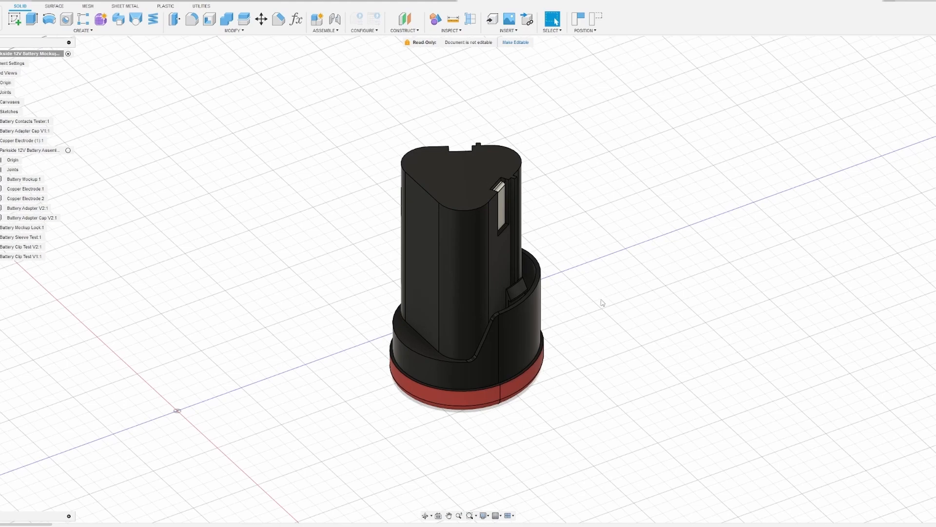
mouse_move(605, 297)
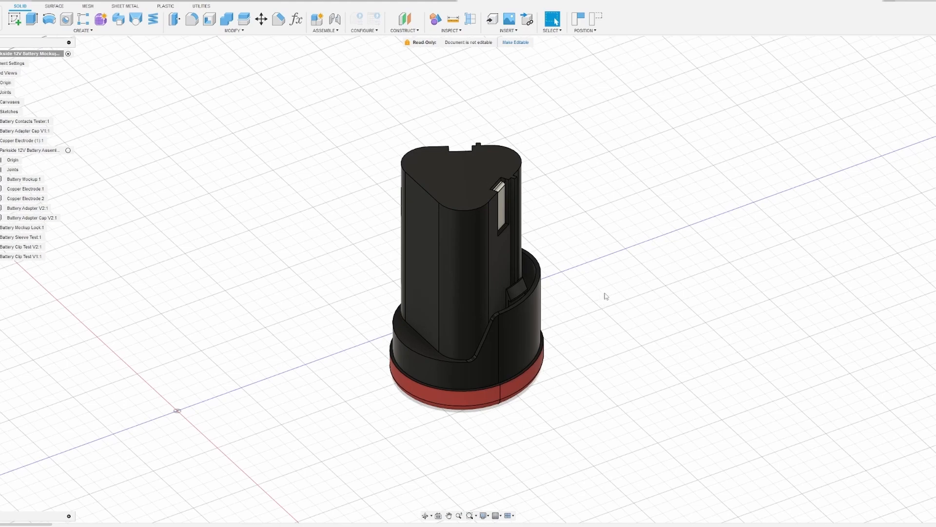
mouse_move(648, 252)
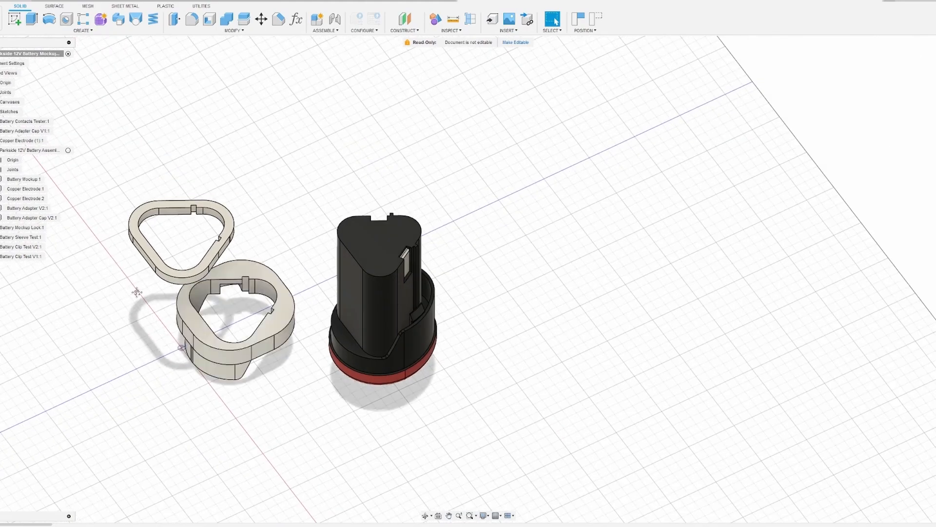
Show the adapter test parts and the battery seated in its square mount.
left_click(23, 227)
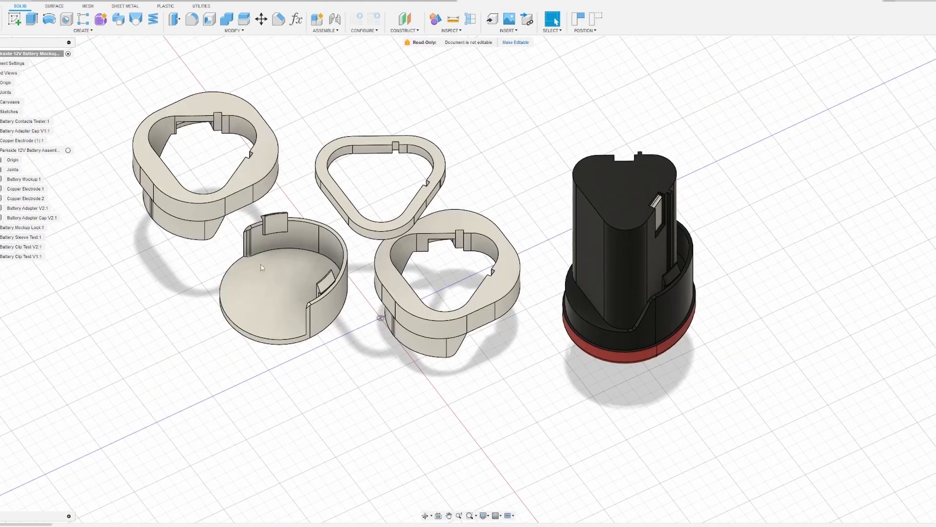
left_click(56, 122)
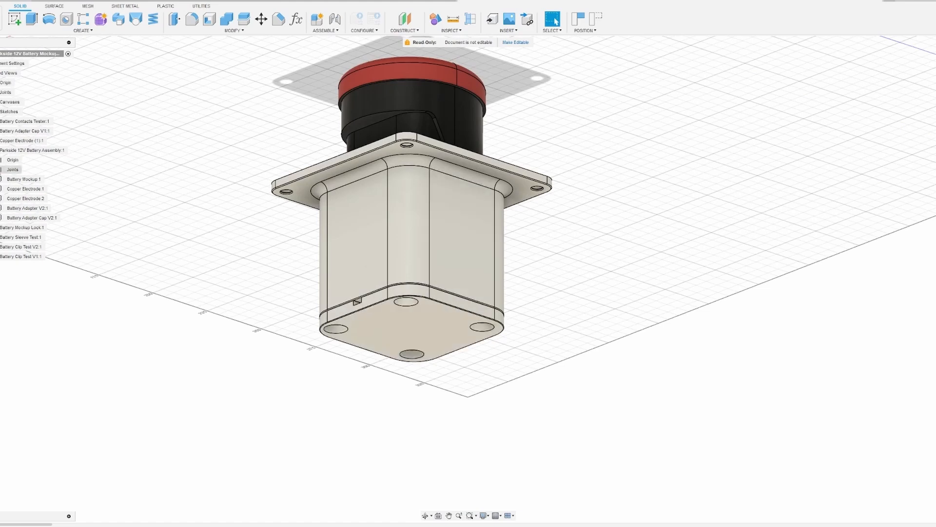
left_click(27, 217)
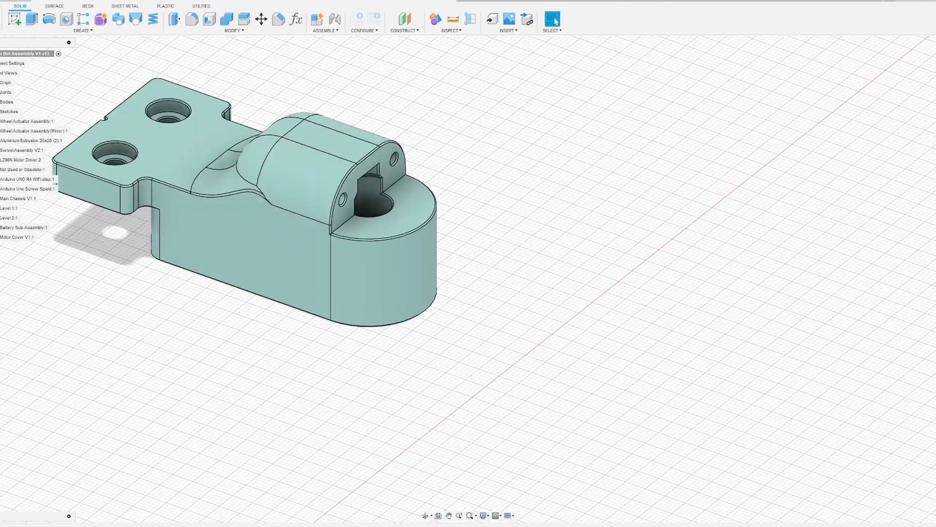
Show the swivel caster wheel parts and their mount on the aluminium extrusion.
left_click(1, 150)
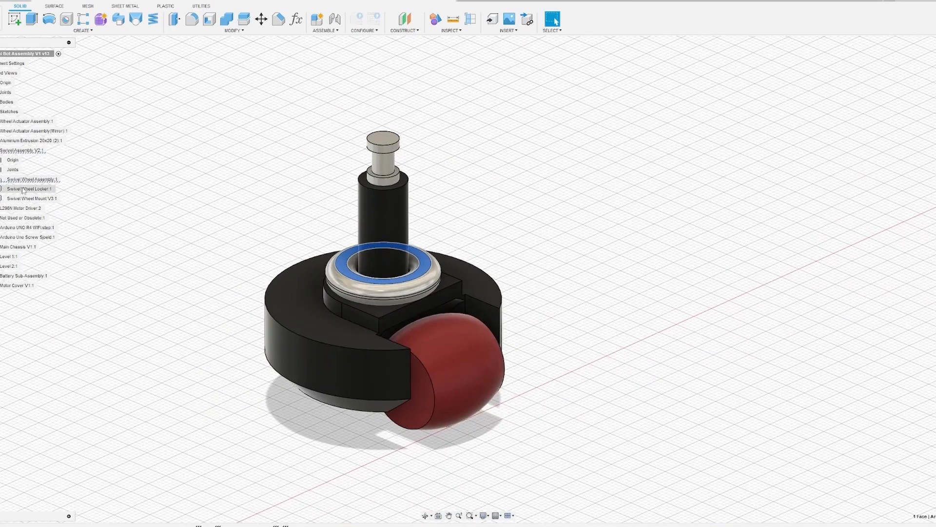
left_click(32, 189)
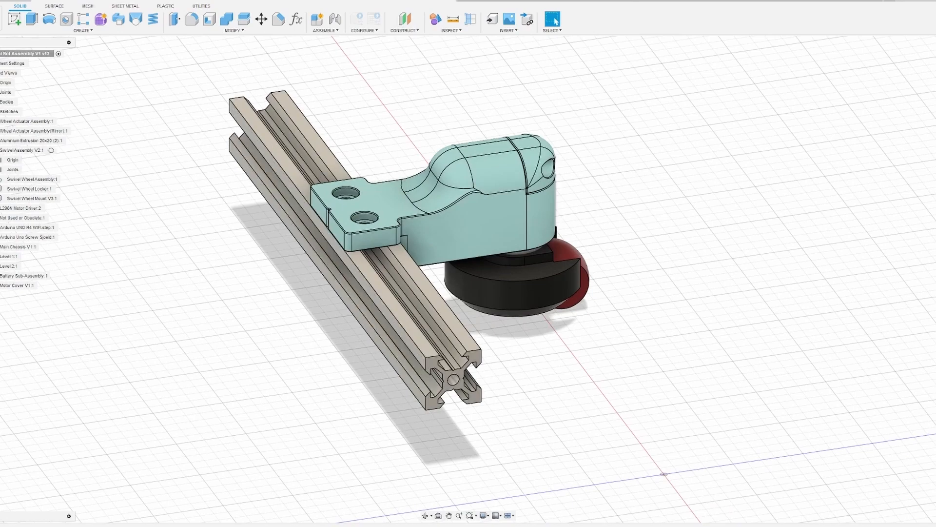
left_click(28, 121)
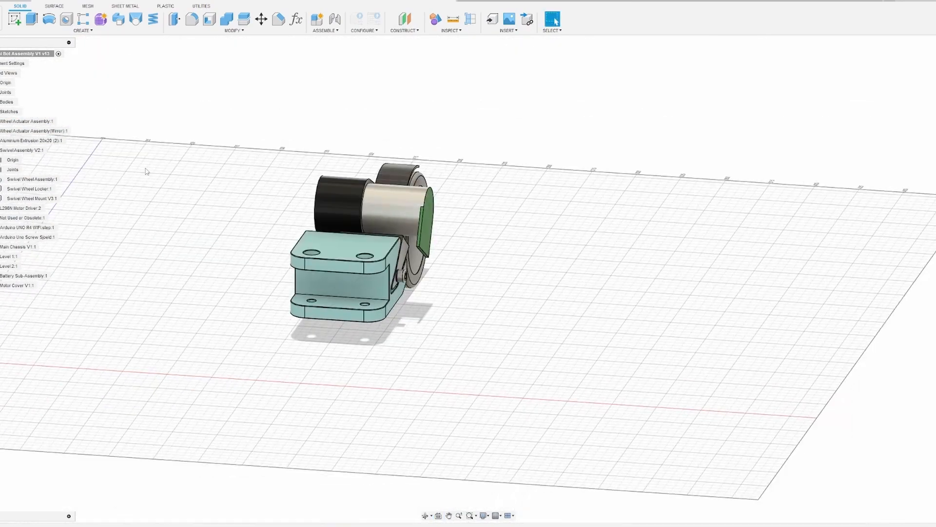
List the Wheel Actuator Assembly parts and view the wheel mount from the side.
left_click(2, 121)
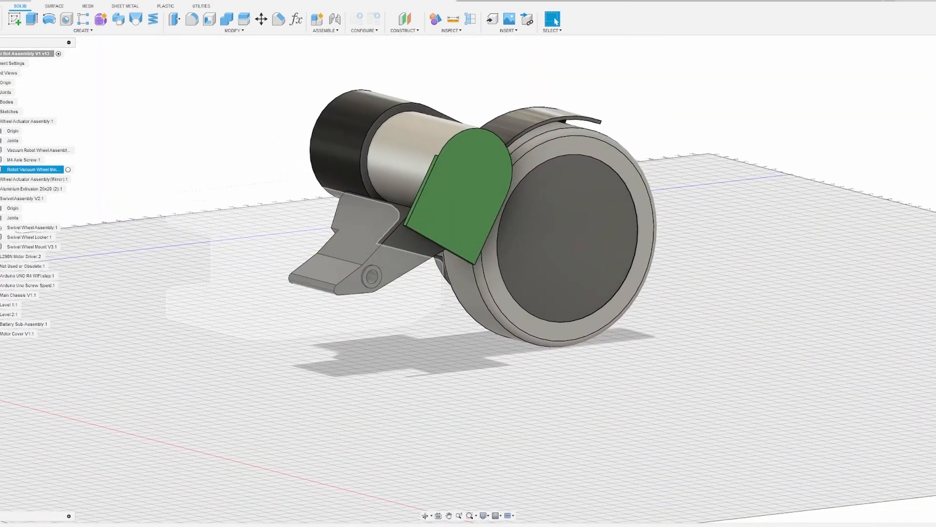
left_click(32, 169)
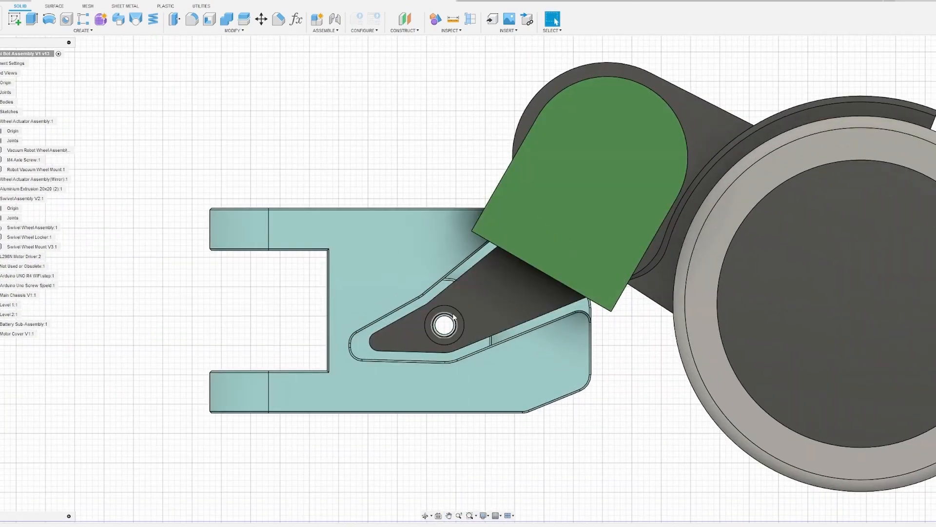
left_click(23, 160)
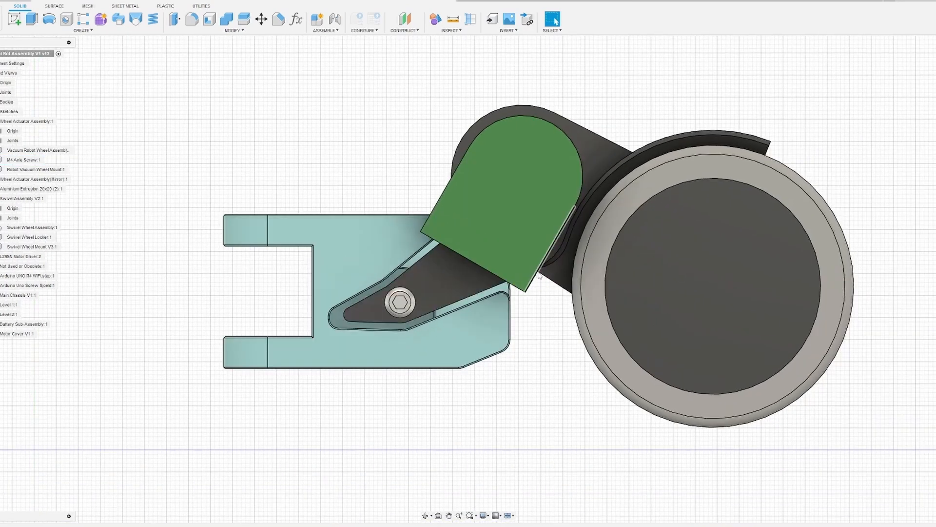
mouse_move(535, 281)
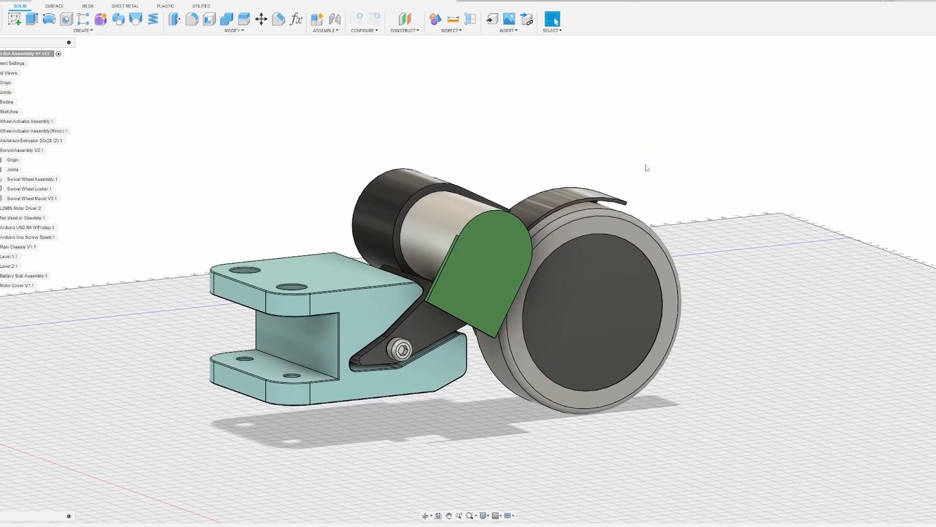
left_click(34, 131)
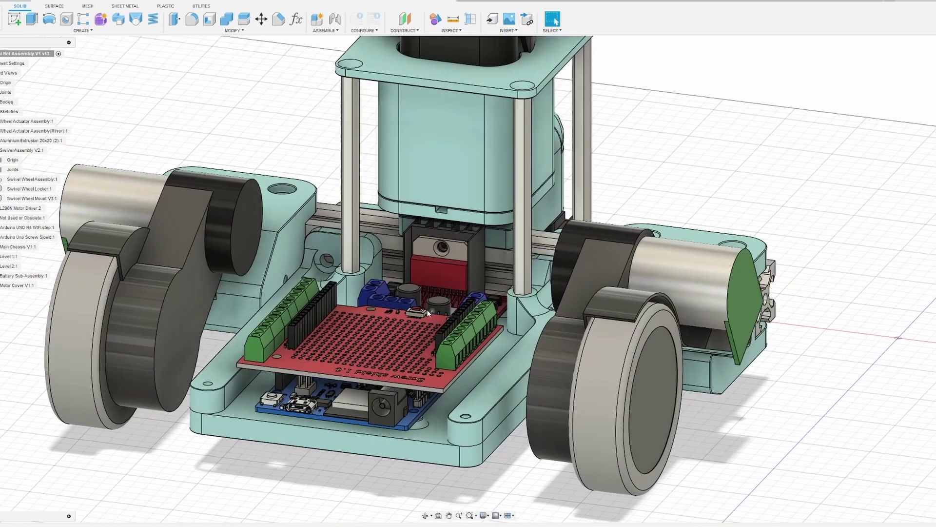
Unisolate all components to display the full Bot Assembly chassis.
left_click(11, 256)
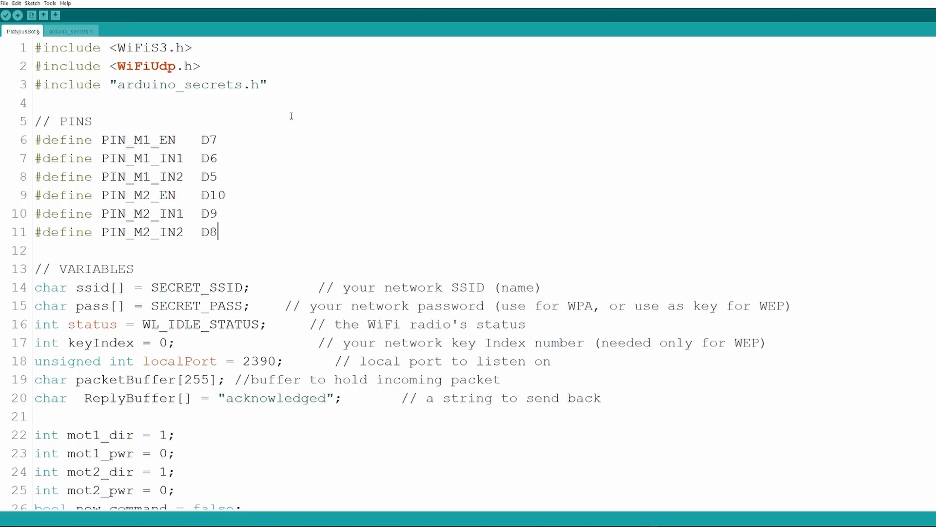
mouse_move(238, 192)
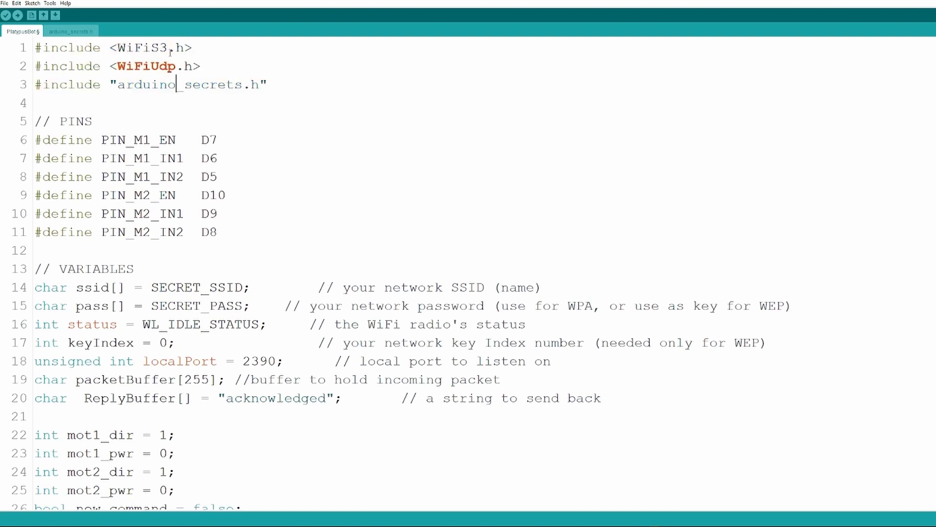
double_click(146, 66)
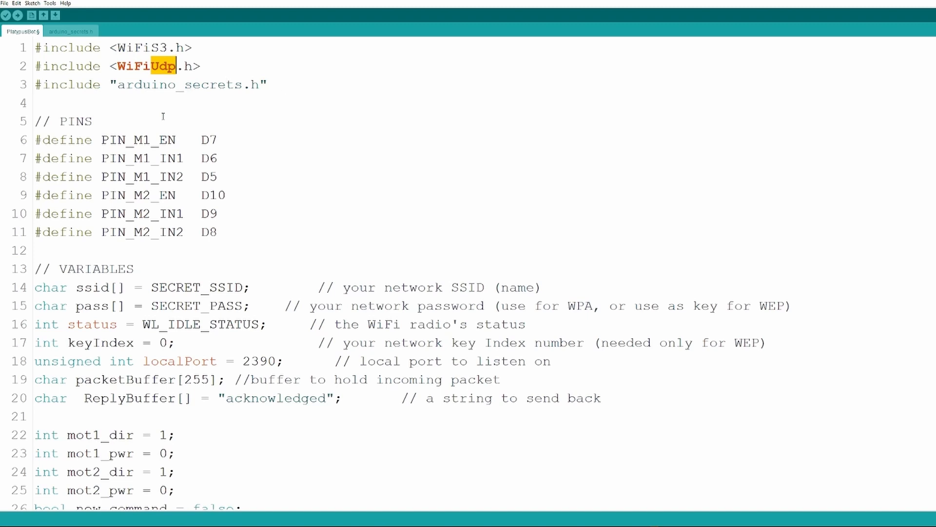
mouse_move(313, 160)
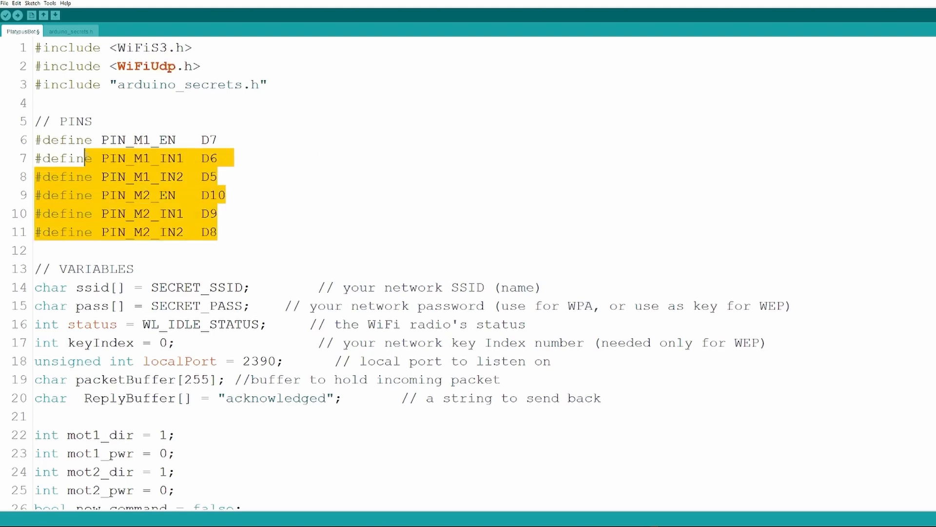
scroll("down", 3)
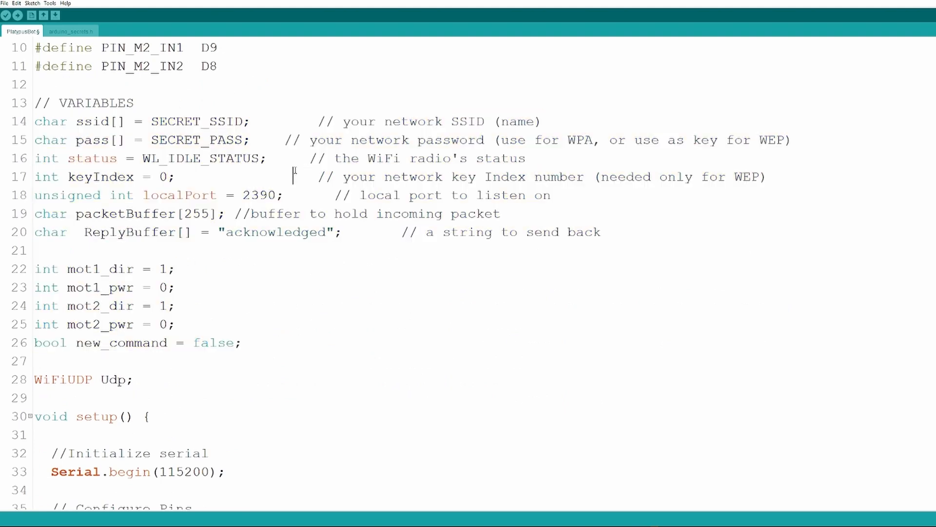
scroll("down", 3)
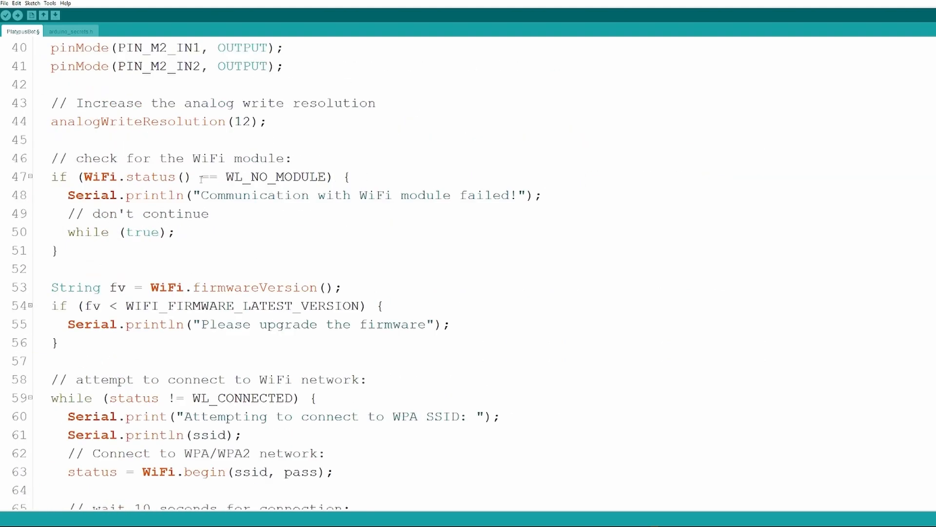
scroll("down", 3)
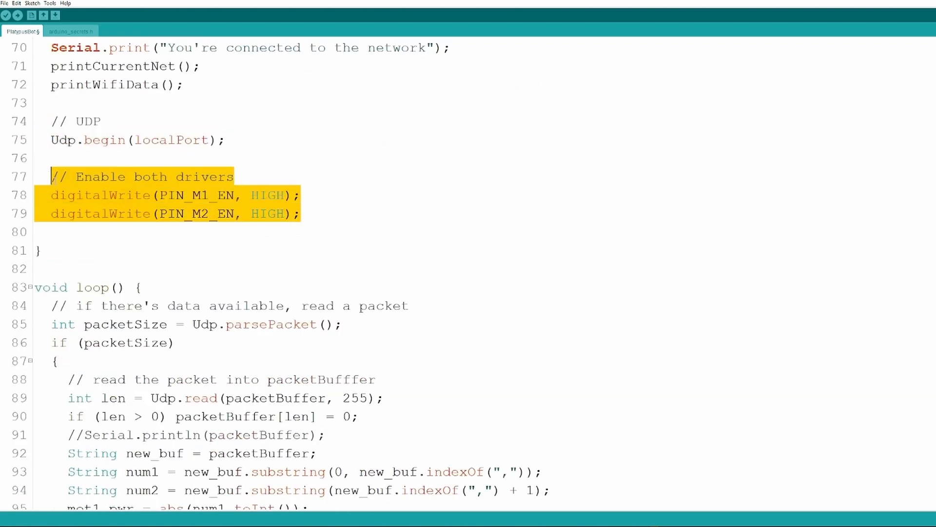
mouse_move(277, 162)
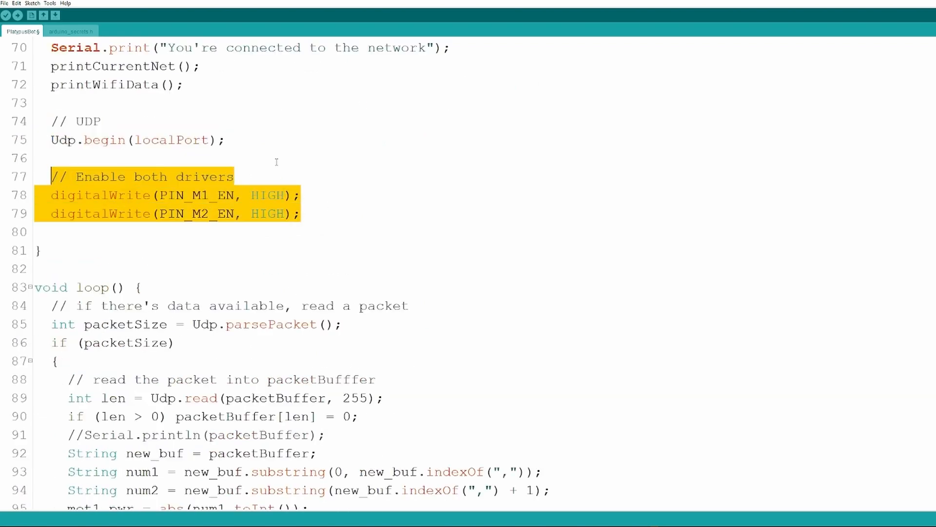
left_click(258, 202)
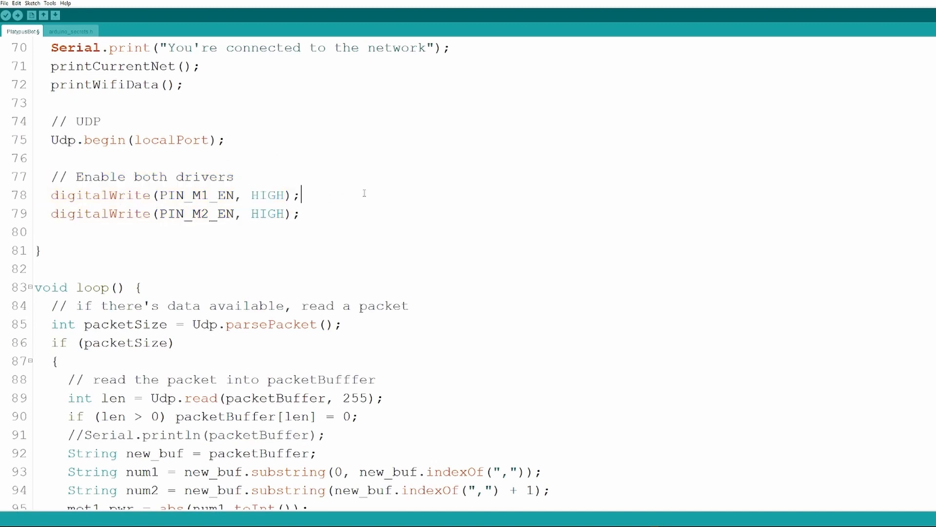
mouse_move(252, 188)
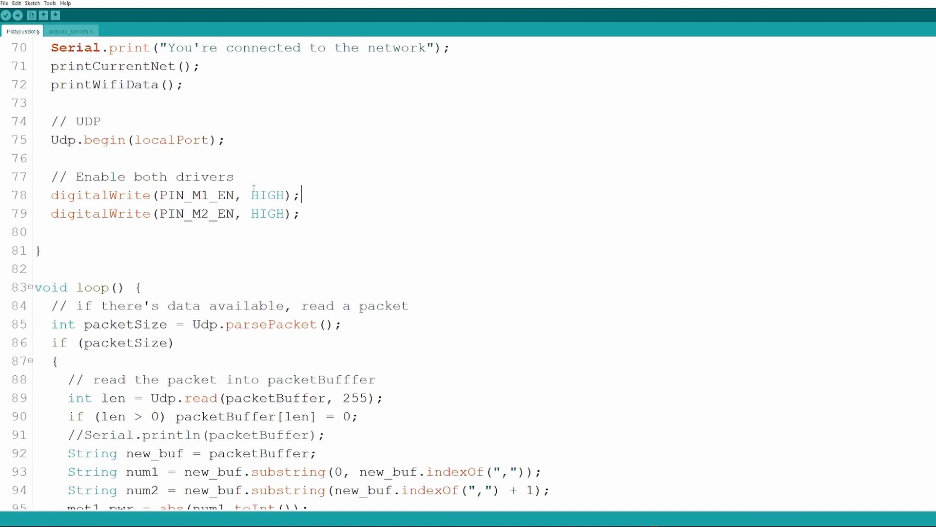
left_click_drag(187, 195, 301, 214)
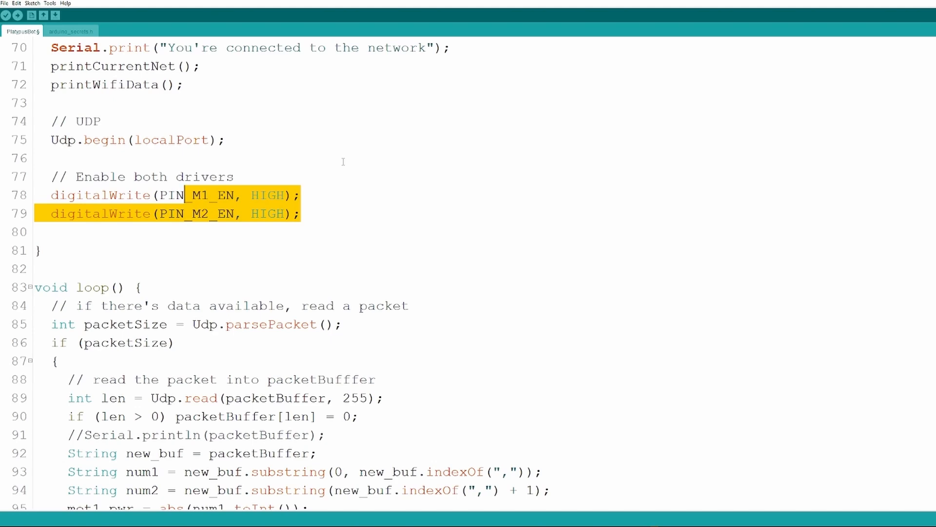
scroll("down", 3)
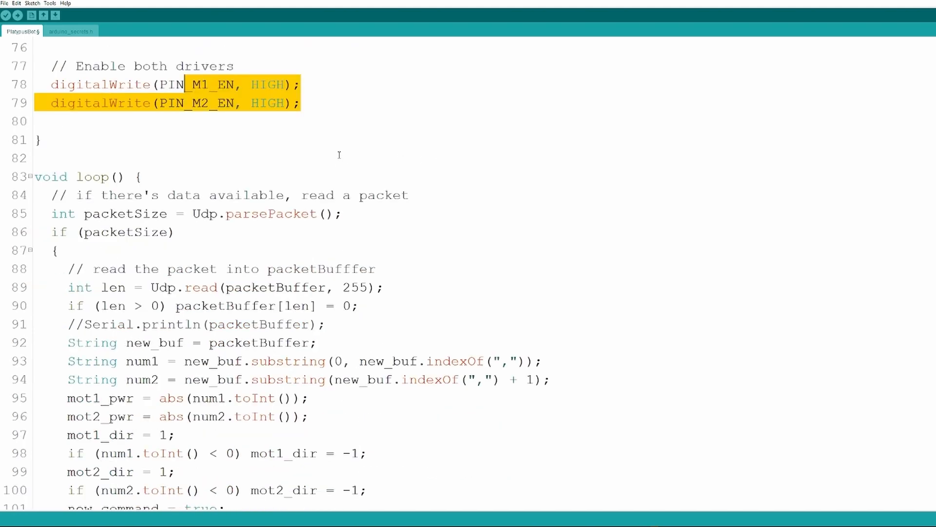
scroll("down", 3)
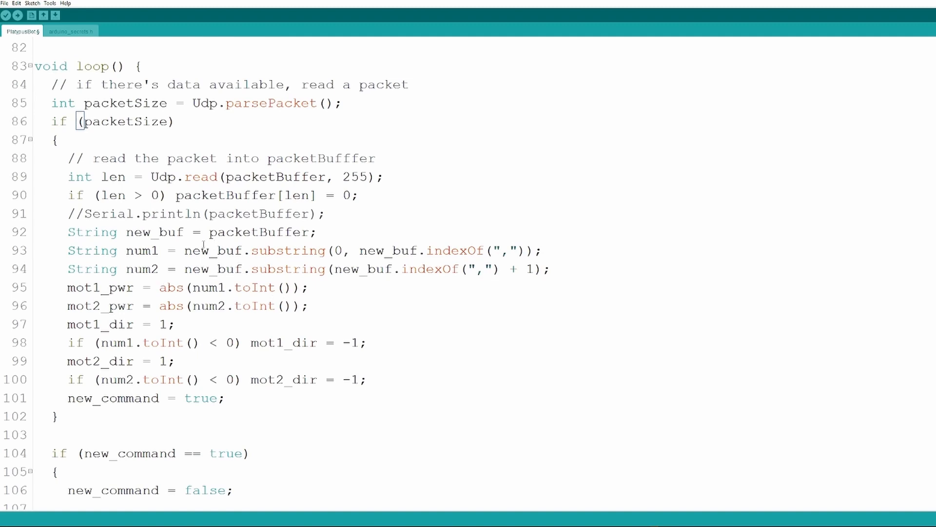
scroll("down", 3)
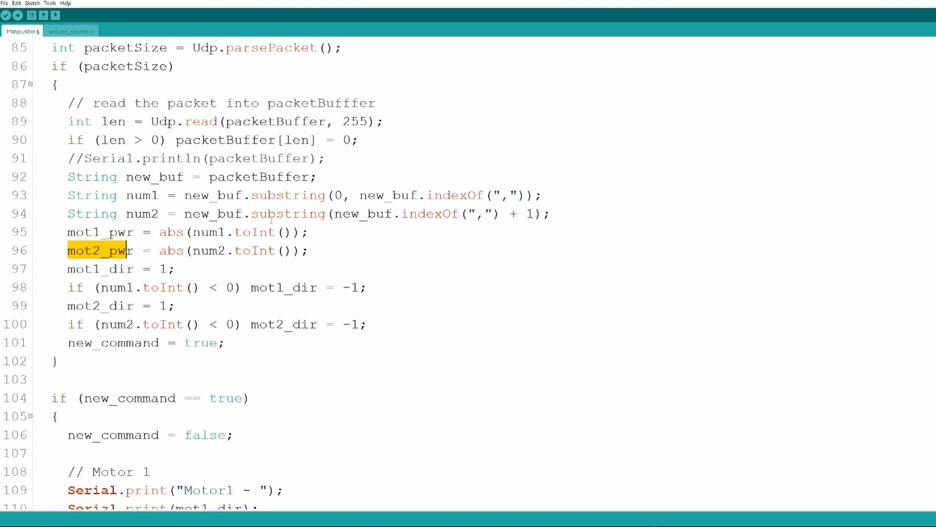
scroll("down", 3)
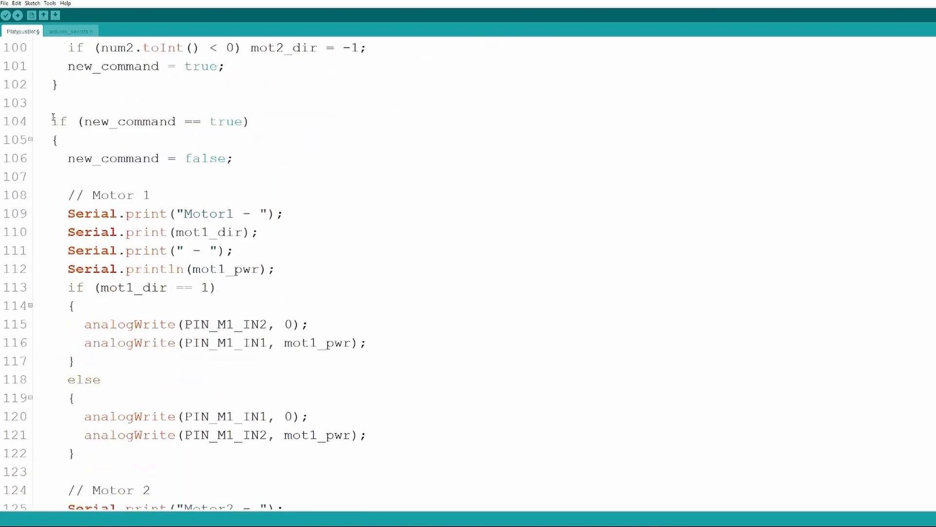
scroll("down", 3)
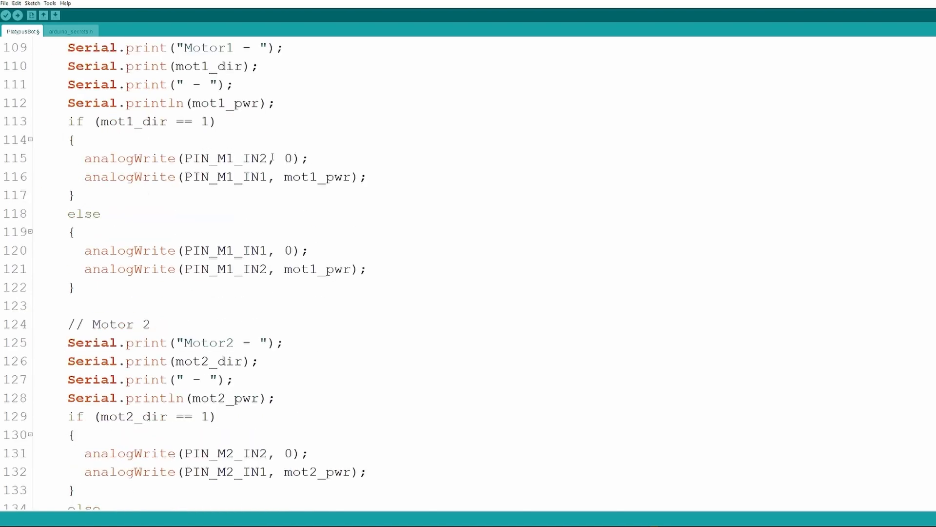
scroll("down", 3)
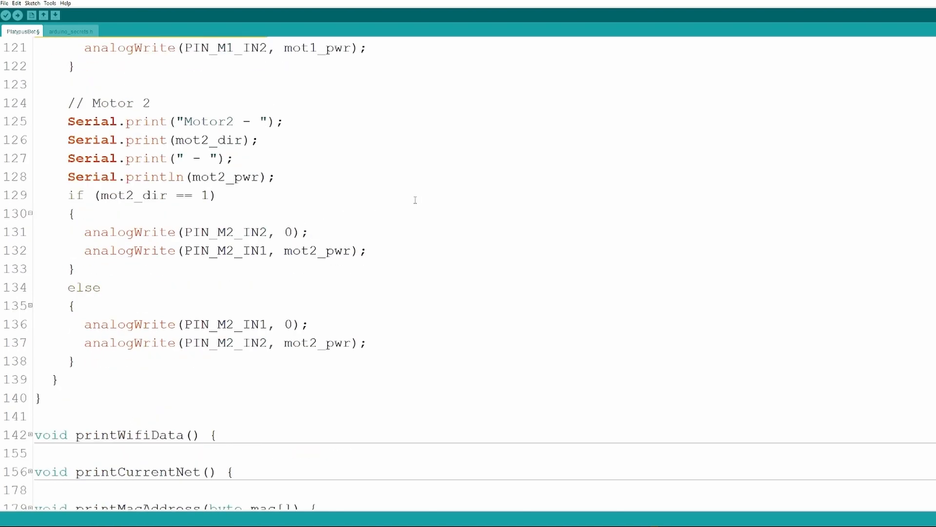
scroll("down", 3)
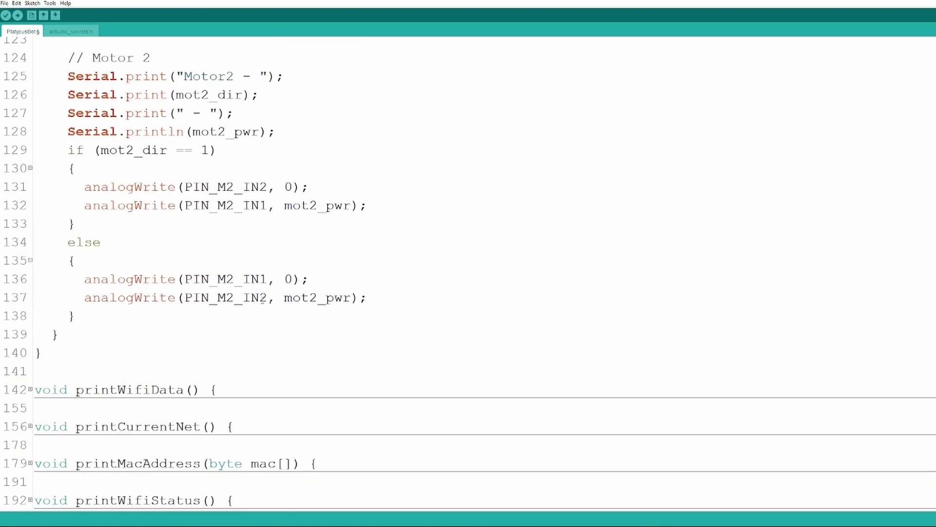
left_click(40, 352)
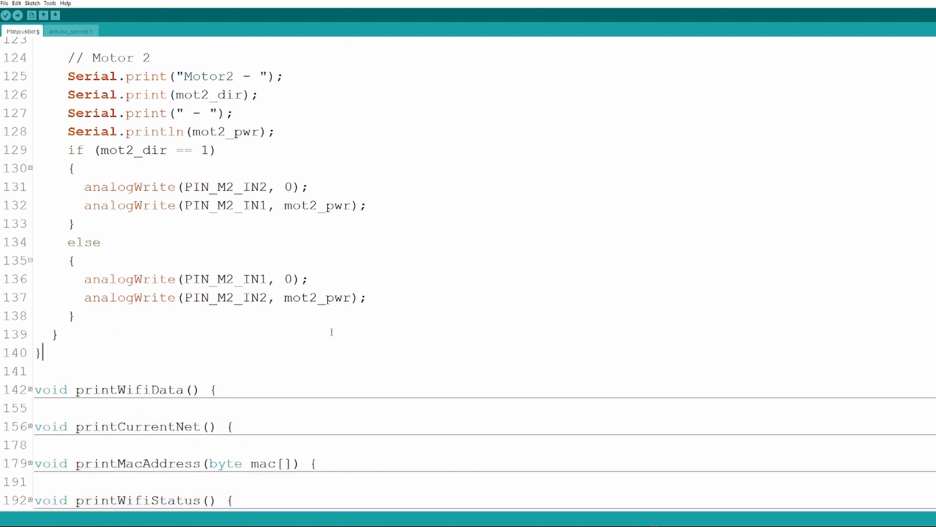
scroll("up", 3)
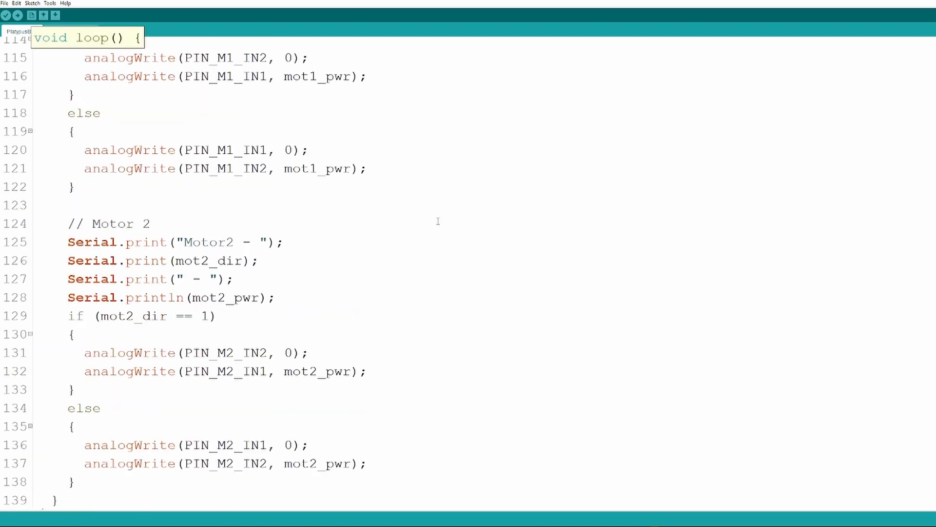
mouse_move(465, 189)
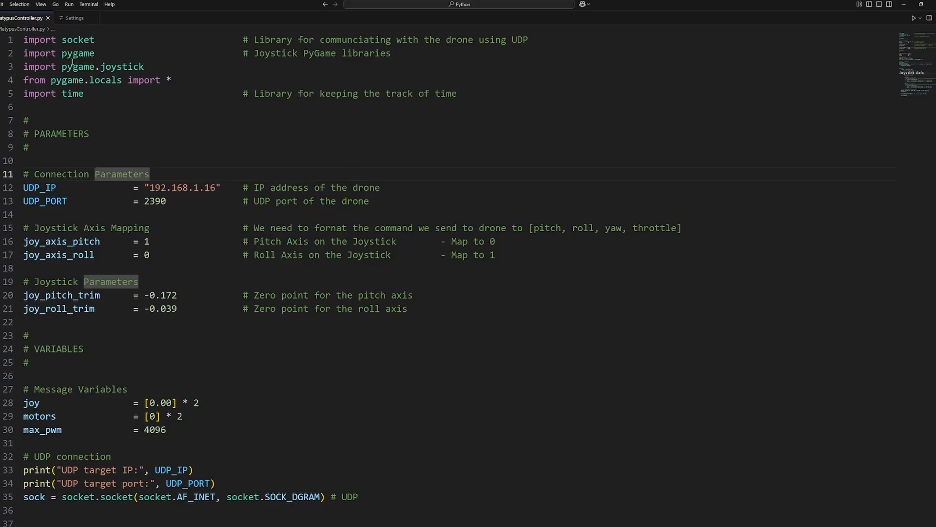
Highlight the pygame import lines and the UDP IP address setting in PlatypusController.py.
left_click_drag(40, 40, 99, 93)
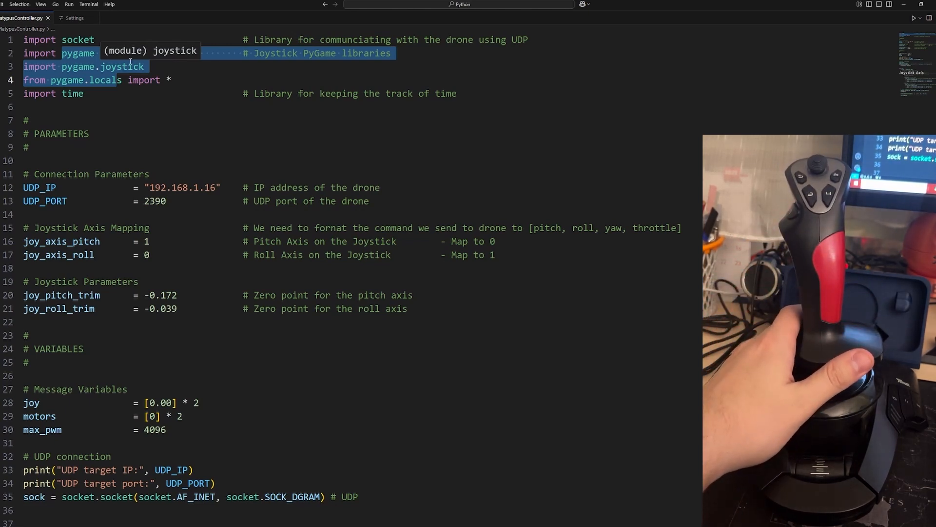
mouse_move(107, 80)
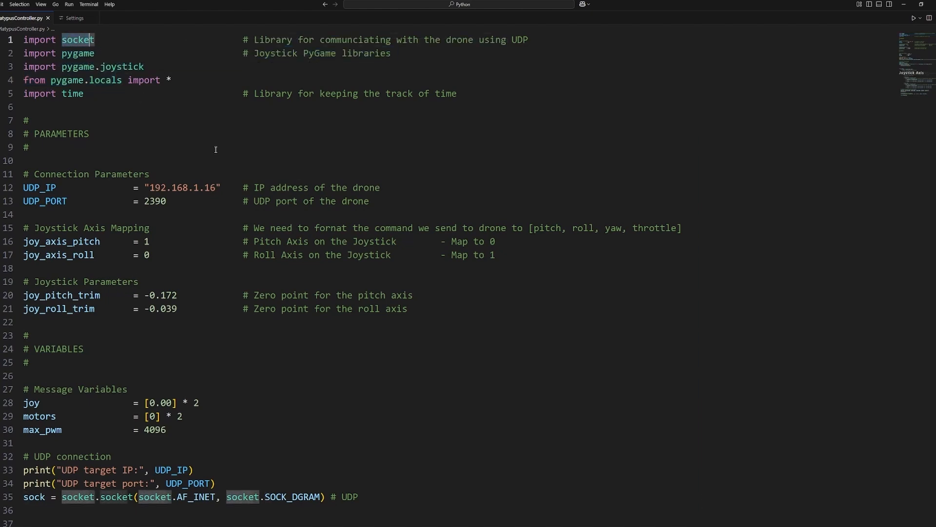
mouse_move(225, 96)
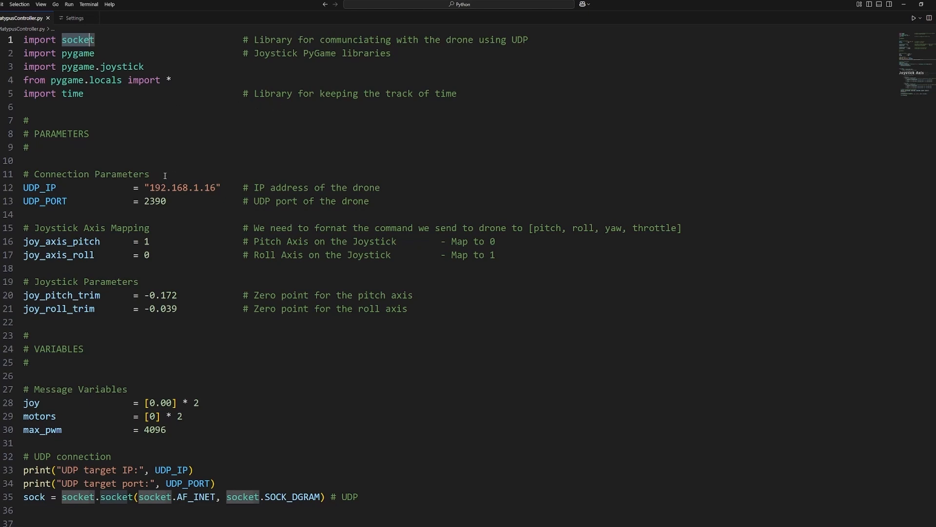
double_click(154, 201)
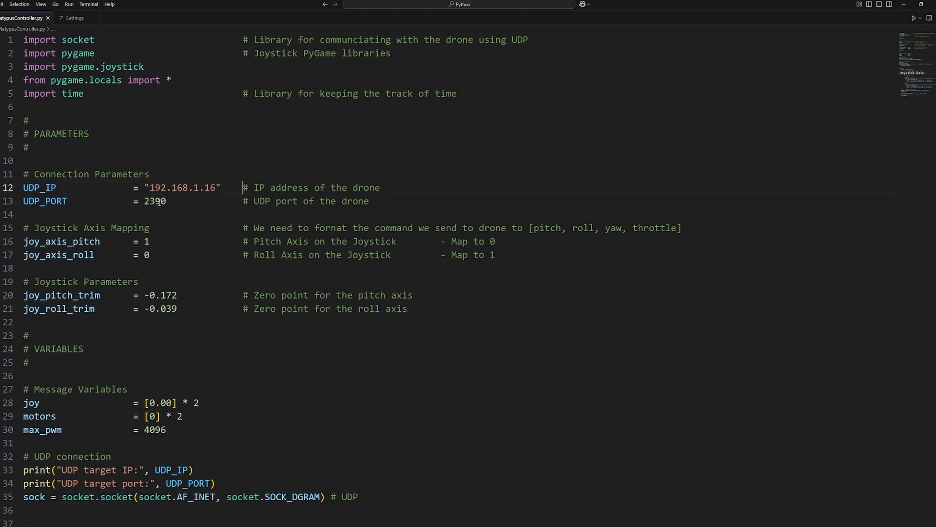
double_click(154, 200)
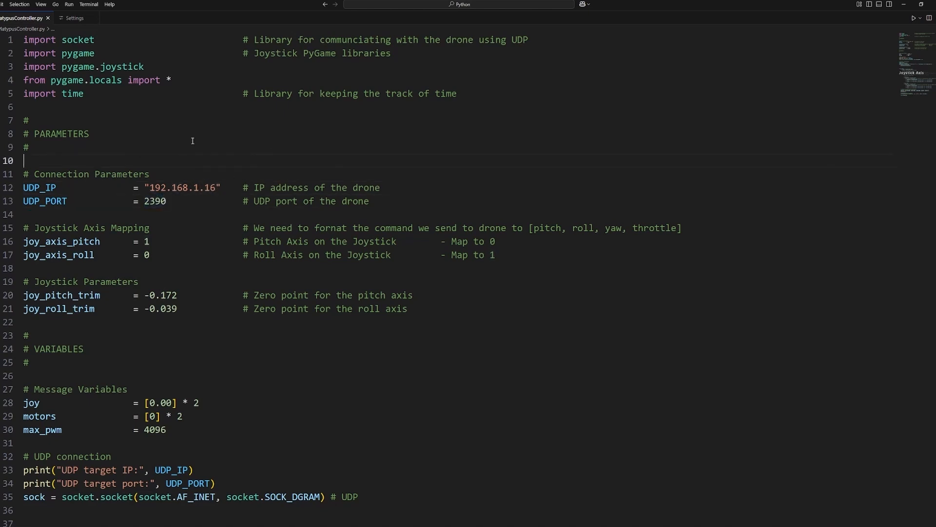
mouse_move(380, 207)
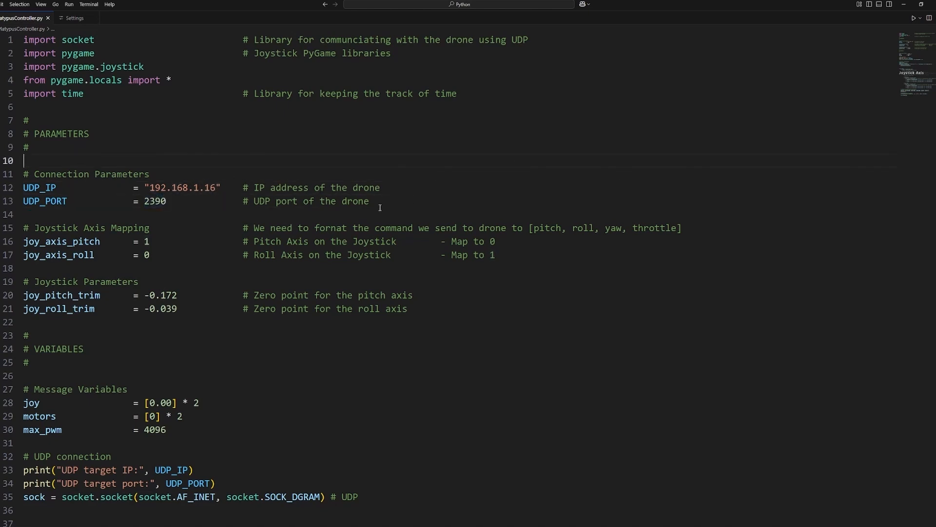
scroll("down", 3)
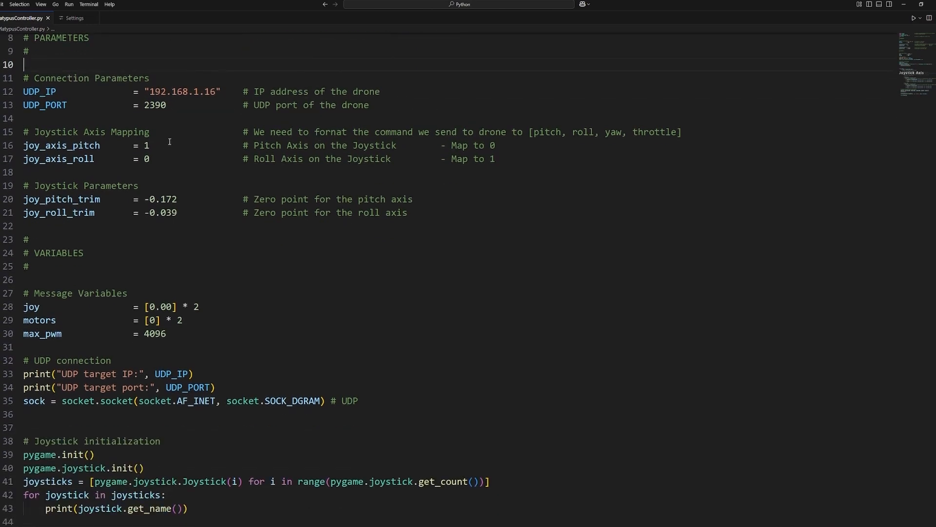
scroll("down", 3)
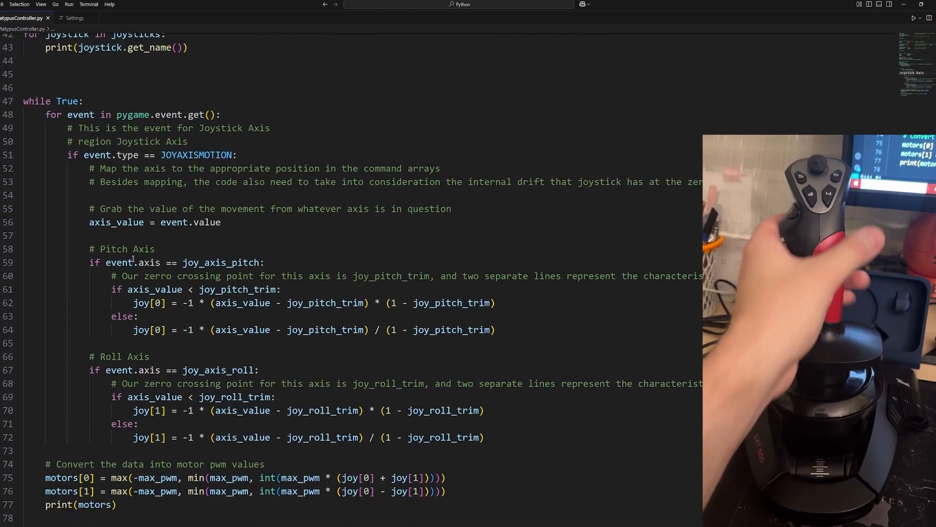
mouse_move(120, 263)
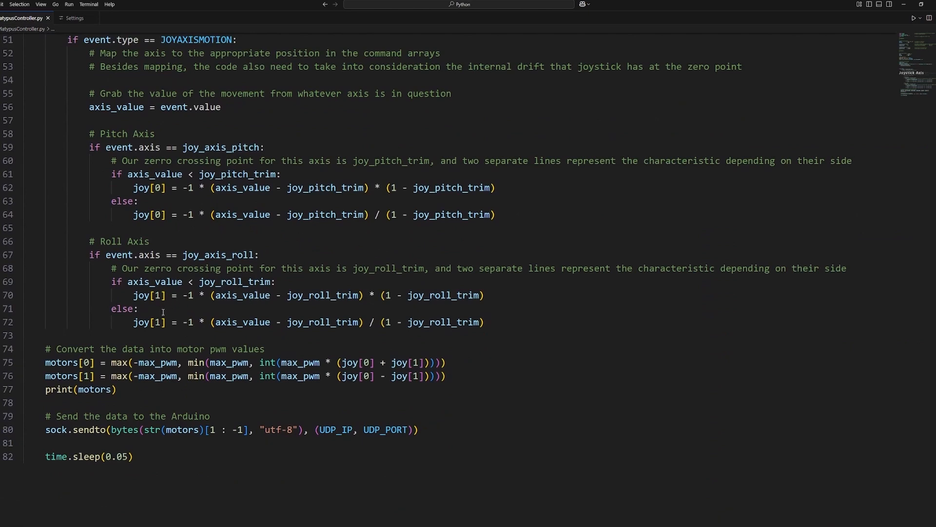
mouse_move(361, 243)
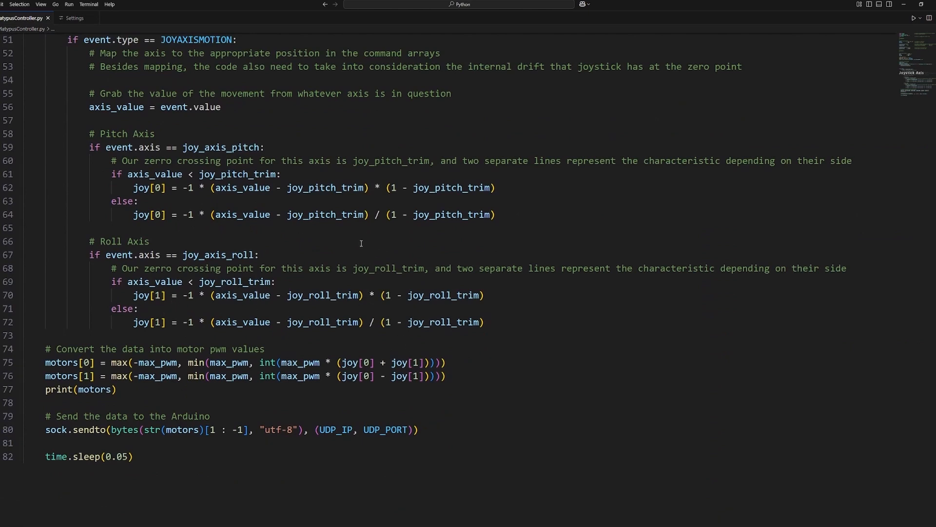
mouse_move(253, 188)
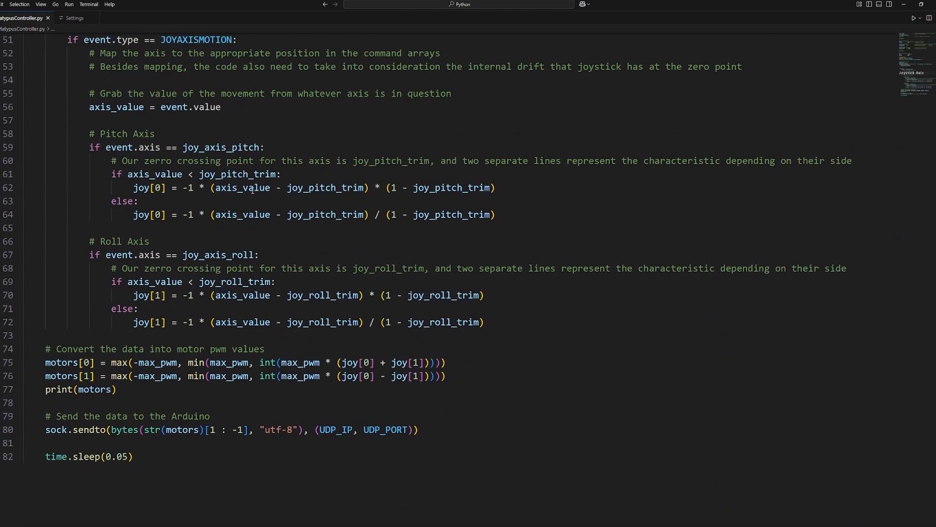
mouse_move(452, 215)
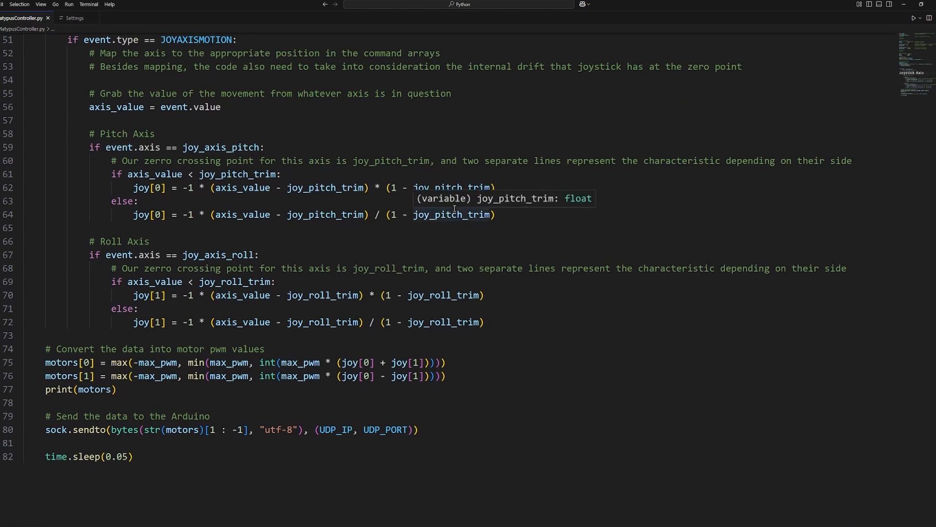